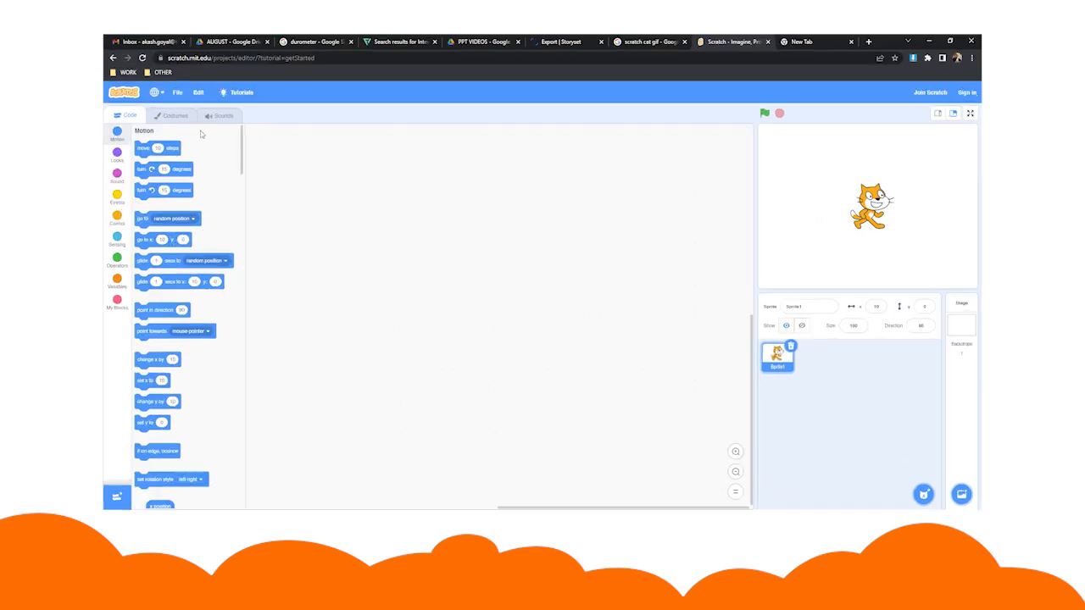
Chain 'when green flag clicked' with move, turn 15 degrees, go to random position and glide blocks.
click(115, 202)
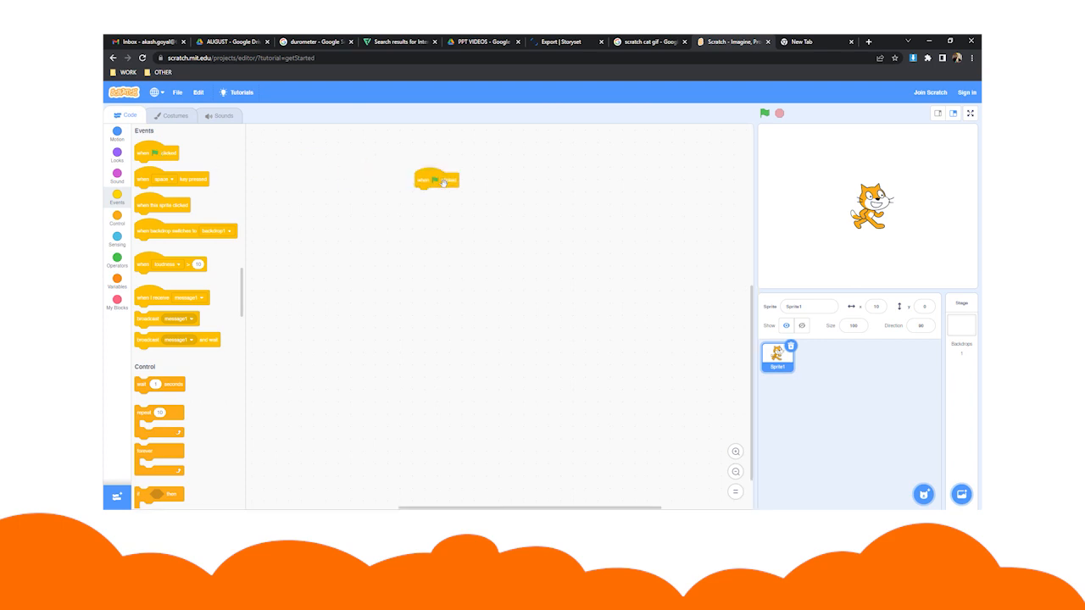
click(111, 132)
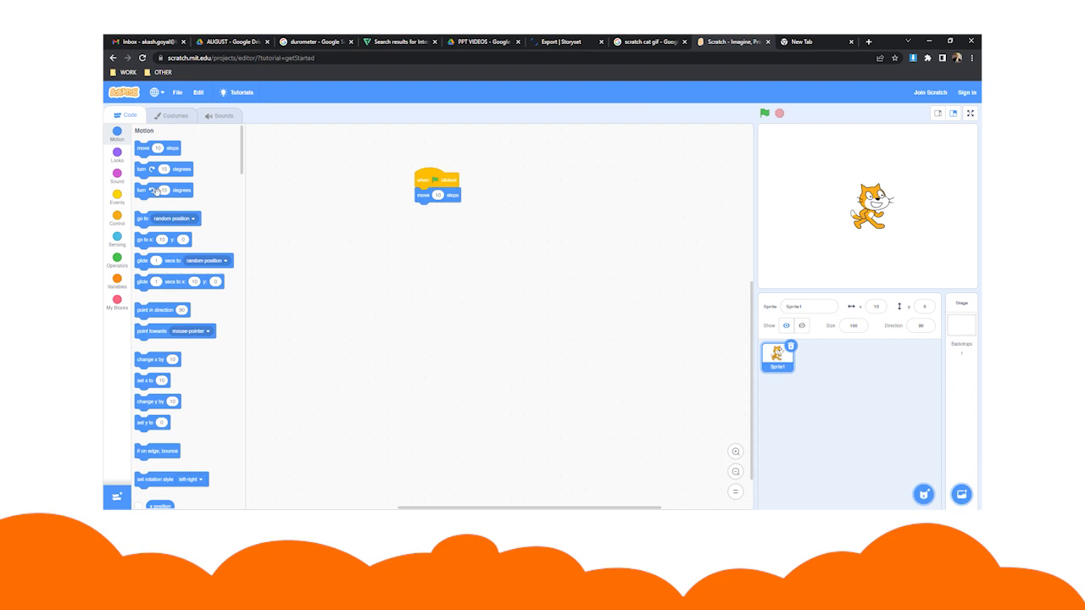
drag(165, 190, 436, 217)
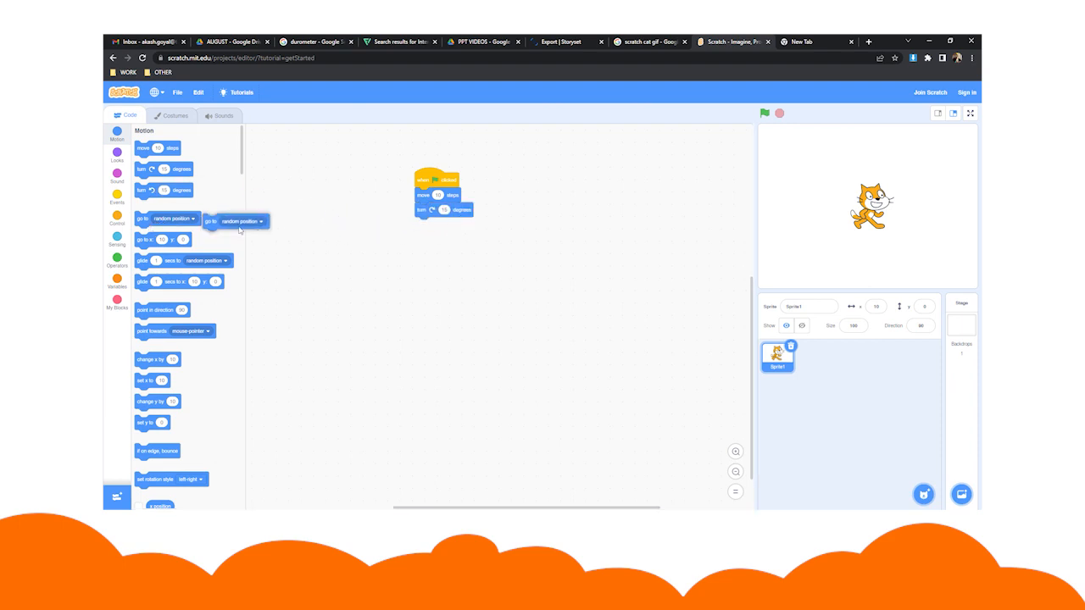
drag(237, 221, 446, 225)
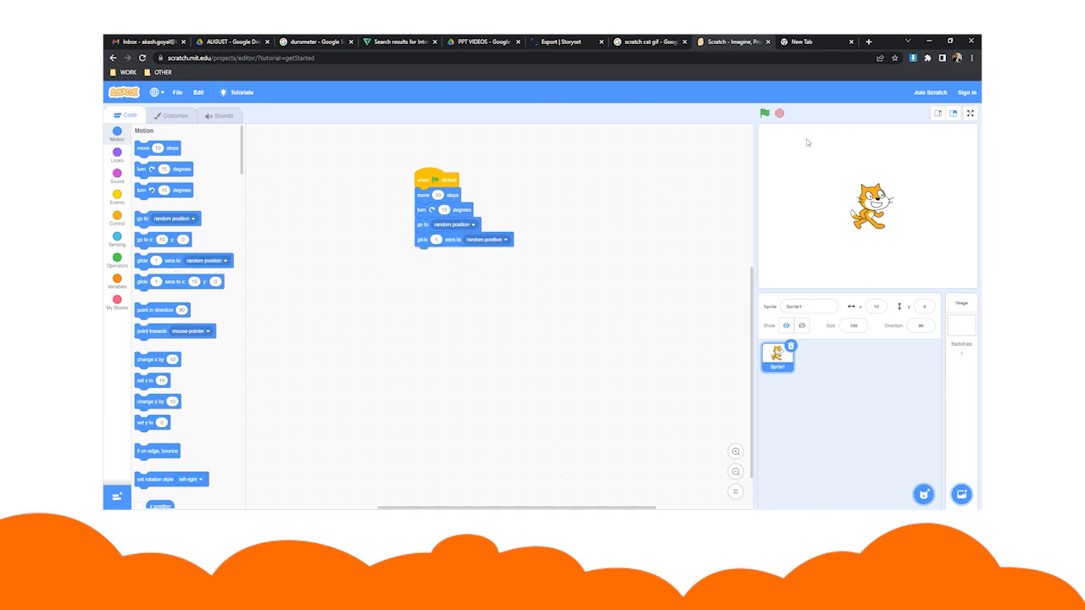
click(117, 159)
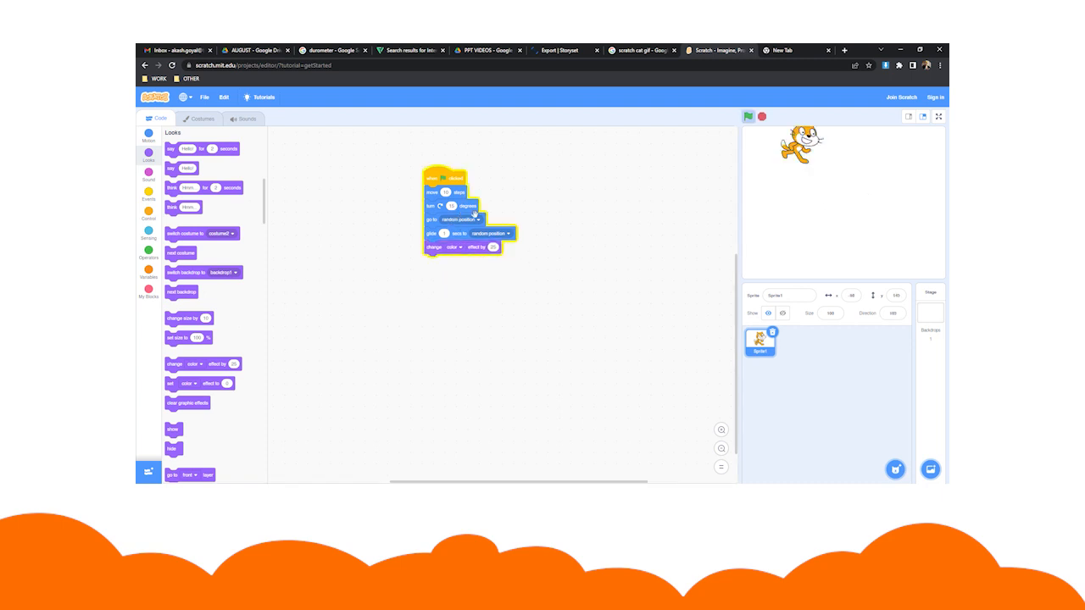
Set the change effect block's effect type to mosaic.
click(451, 246)
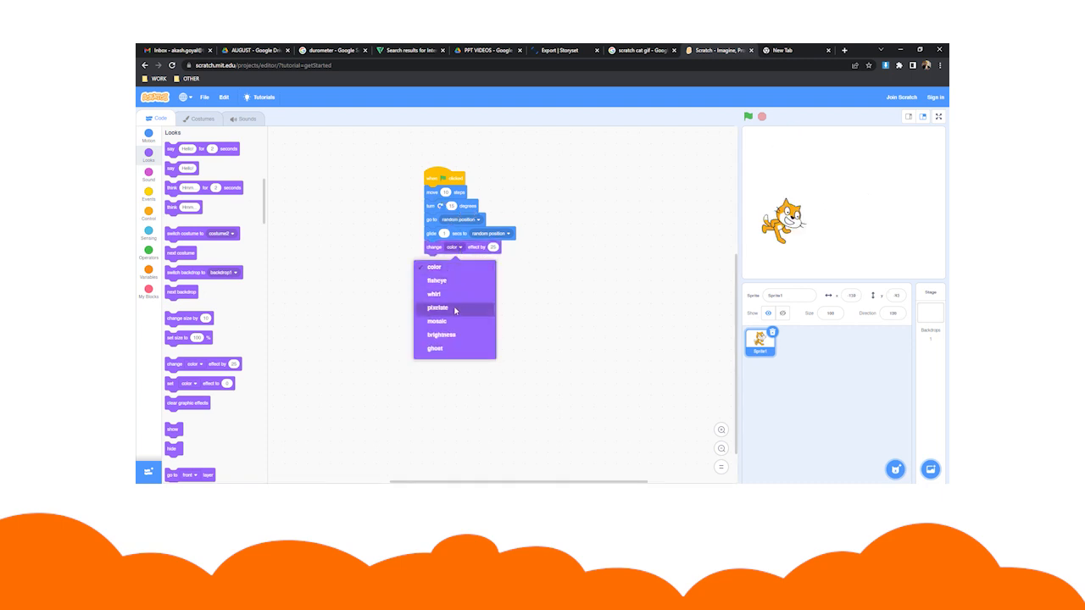
click(435, 321)
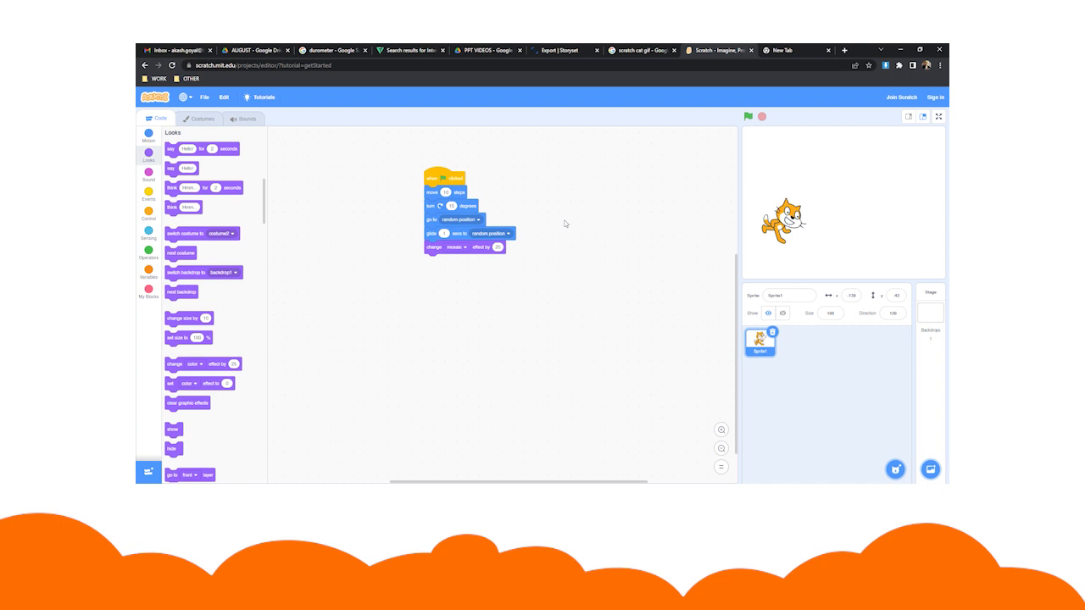
click(463, 219)
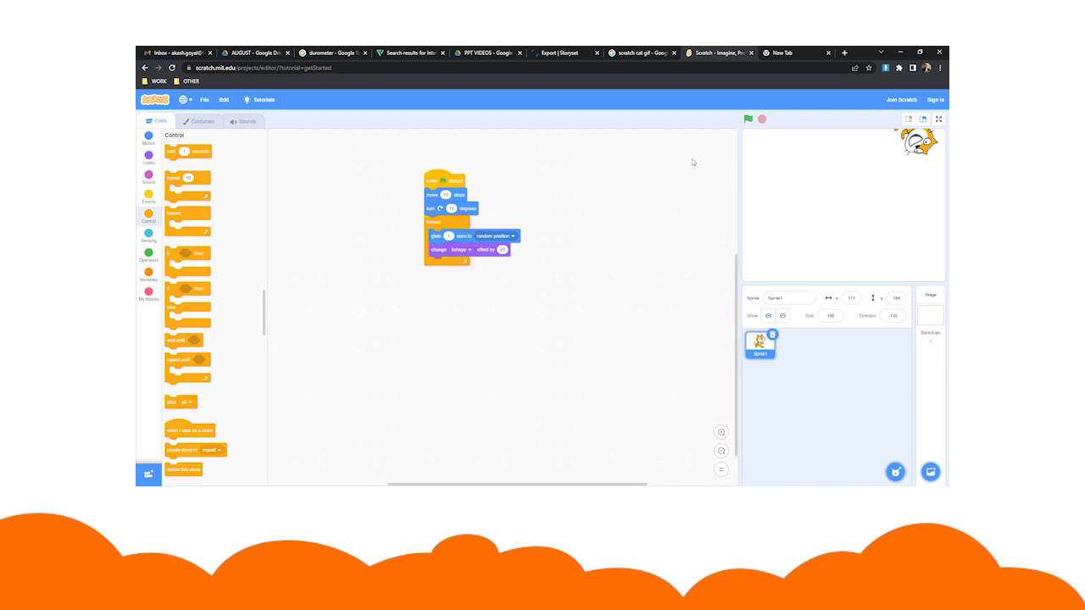
Run the forever-looping cat script with the green flag, then stop it.
click(749, 118)
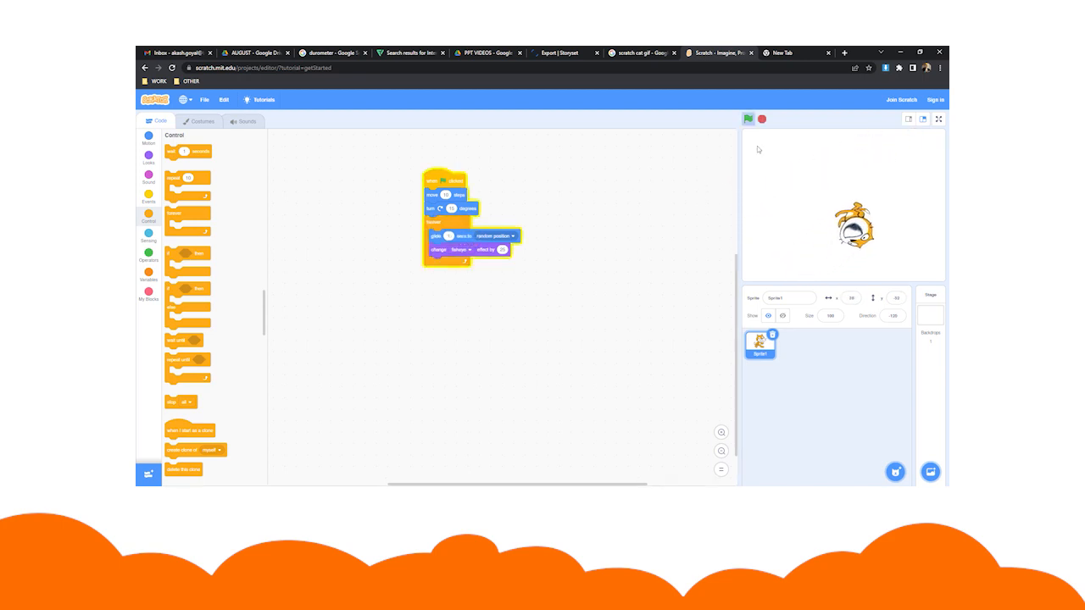
click(749, 119)
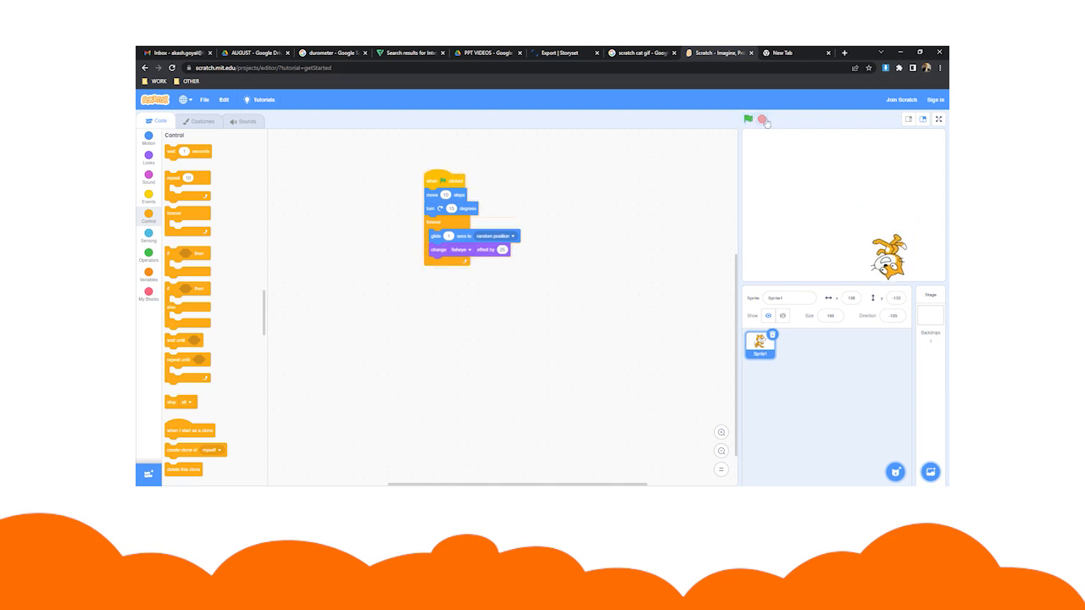
click(749, 119)
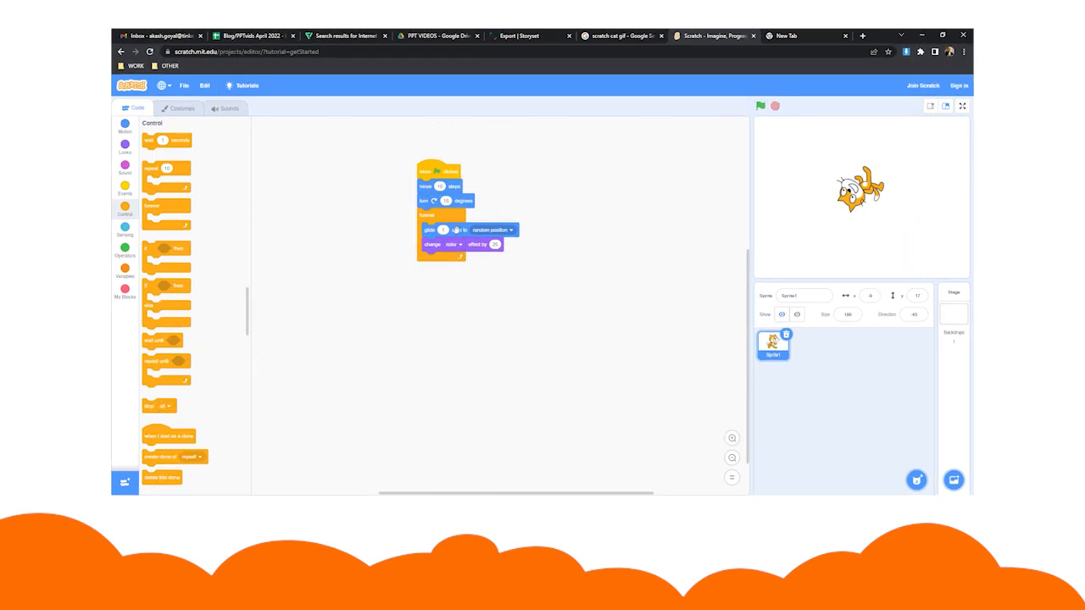
click(761, 106)
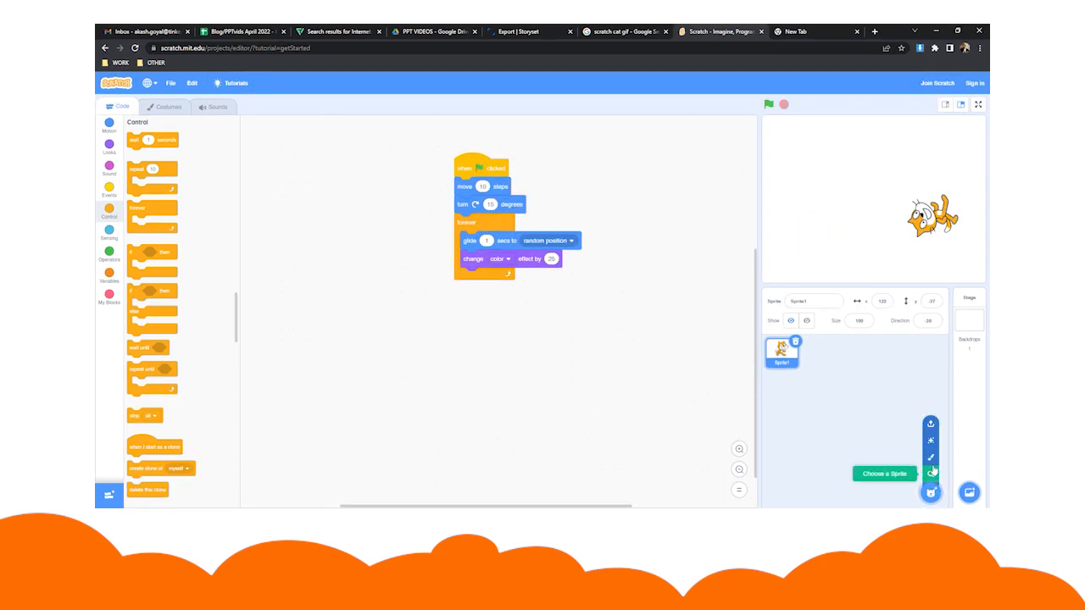
mouse_move(932, 474)
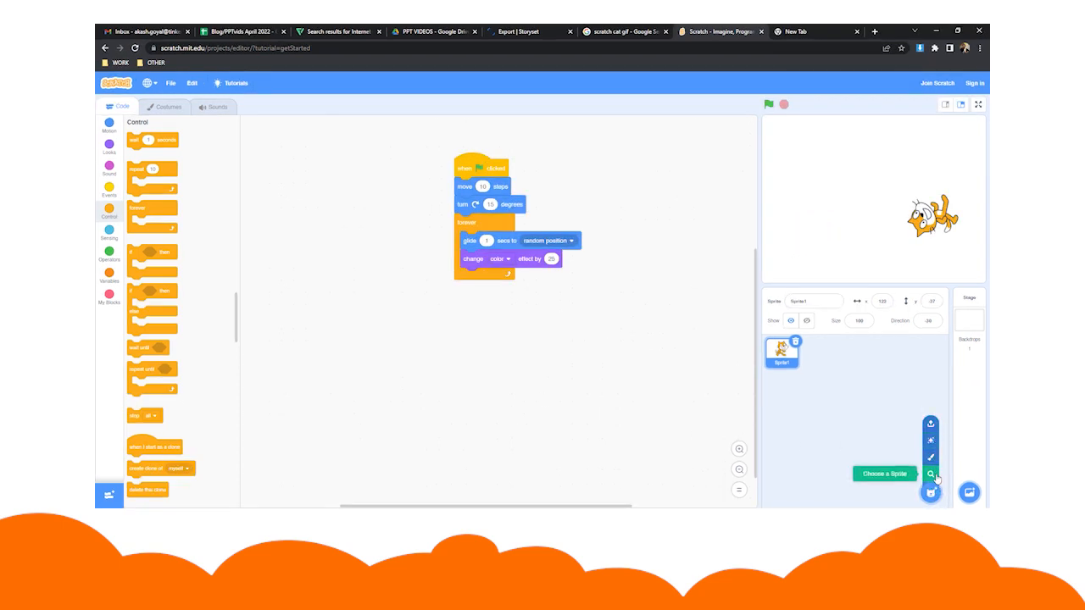
Add Fox from the sprite library to the stage.
click(929, 473)
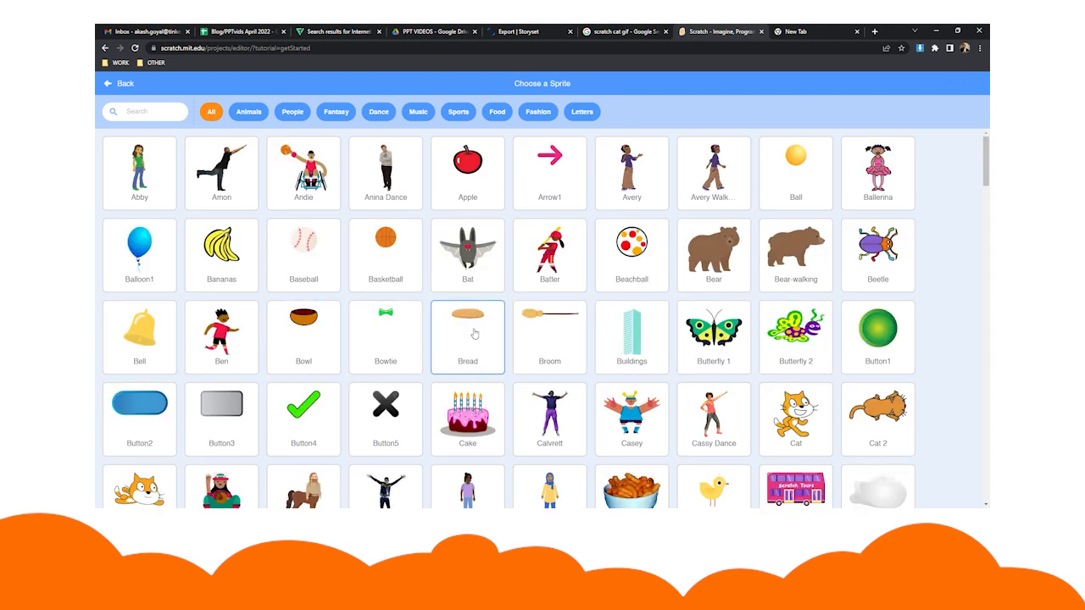
click(249, 111)
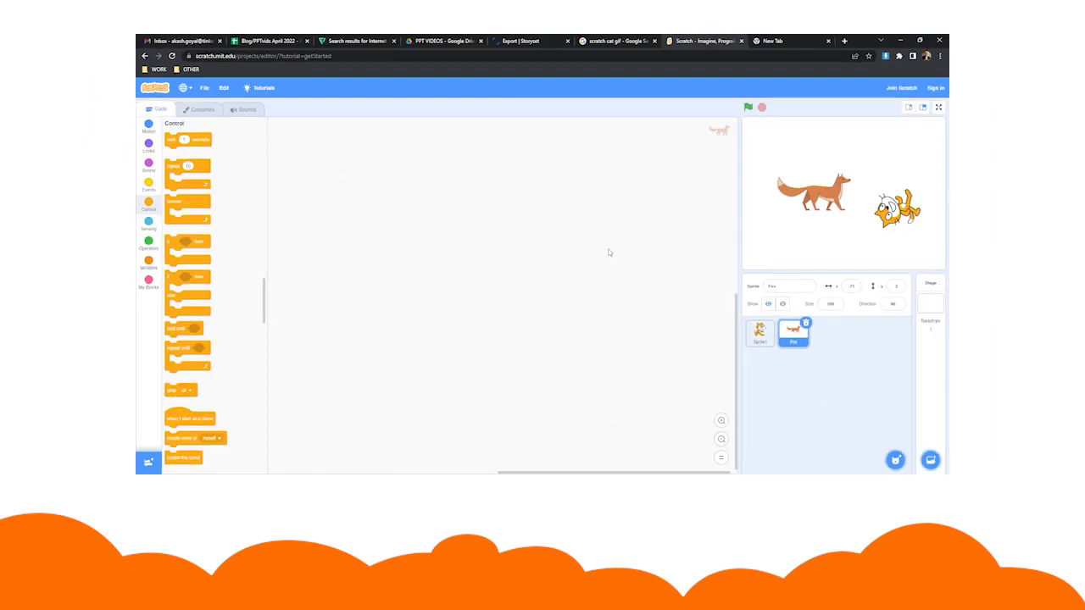
Open the stage backdrop library via Choose a Backdrop.
click(930, 459)
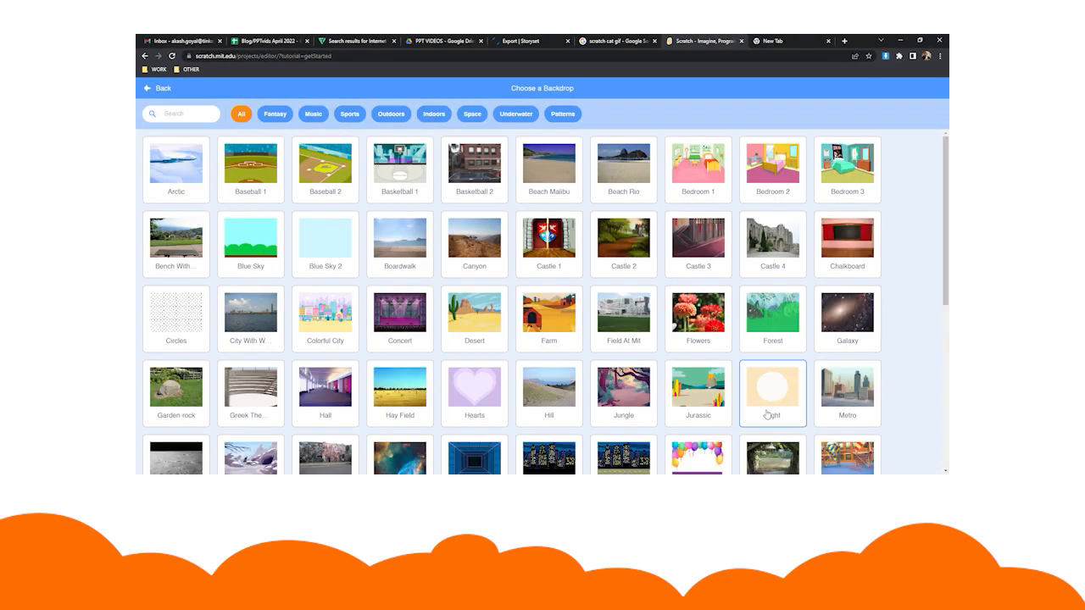
mouse_move(553, 283)
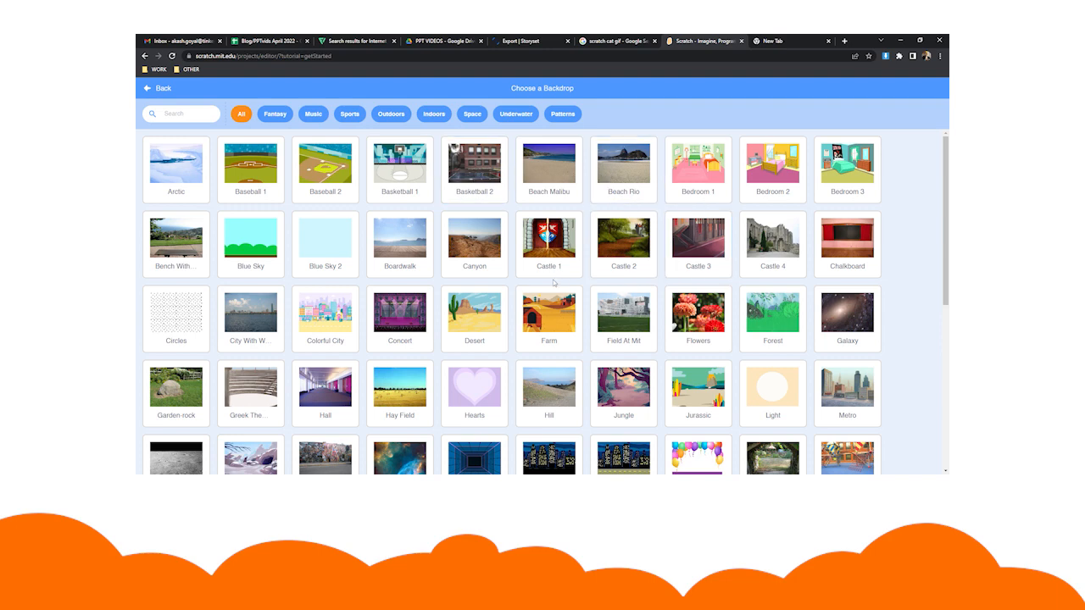